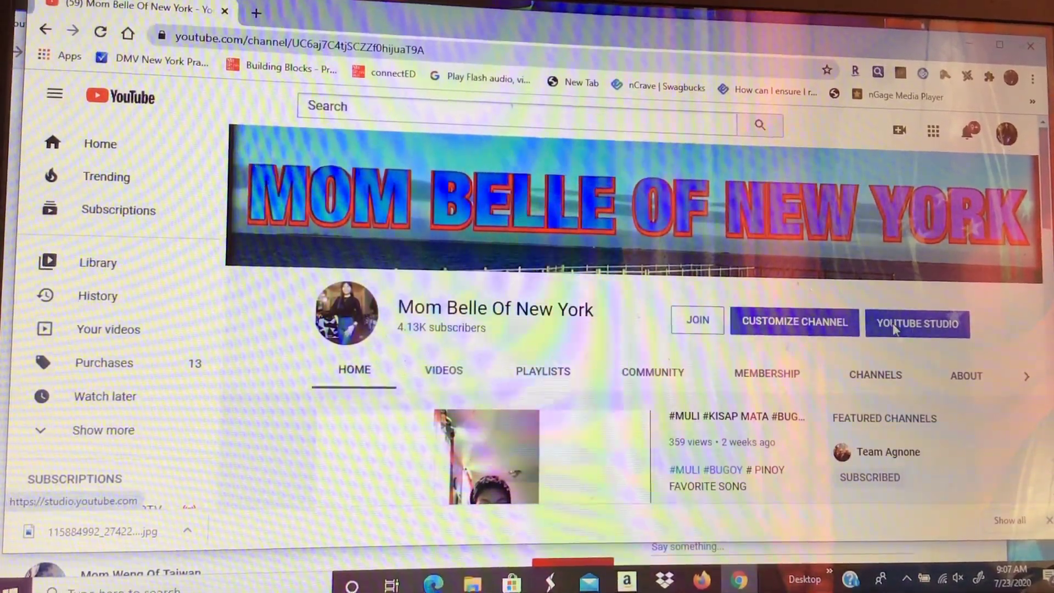
Go from the channel page into YouTube Studio and show the uploaded videos list.
{"action": "left_click", "coordinate": [916, 323]}
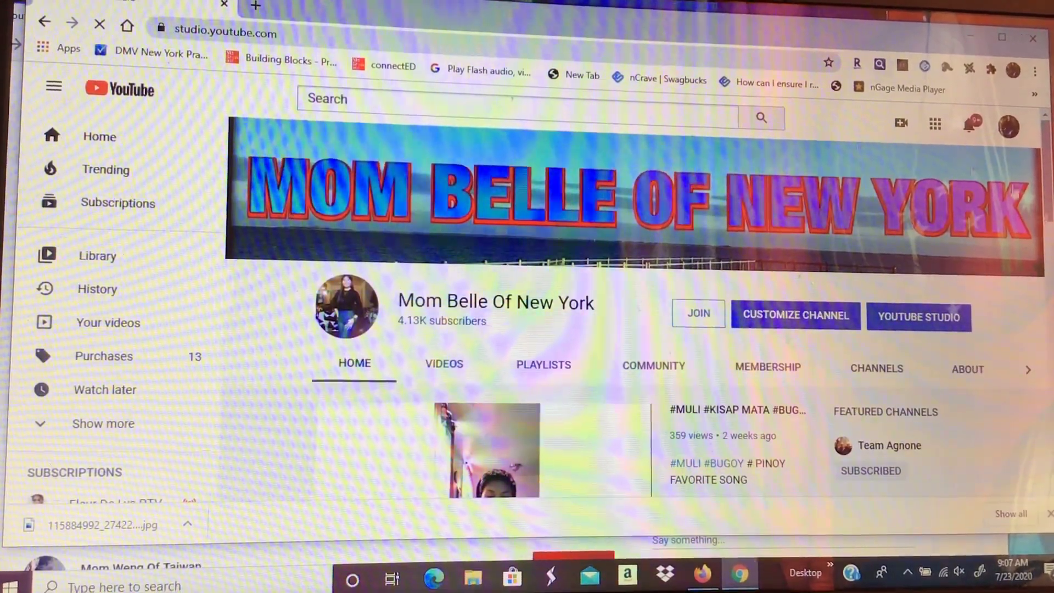
{"action": "left_click", "coordinate": [918, 316]}
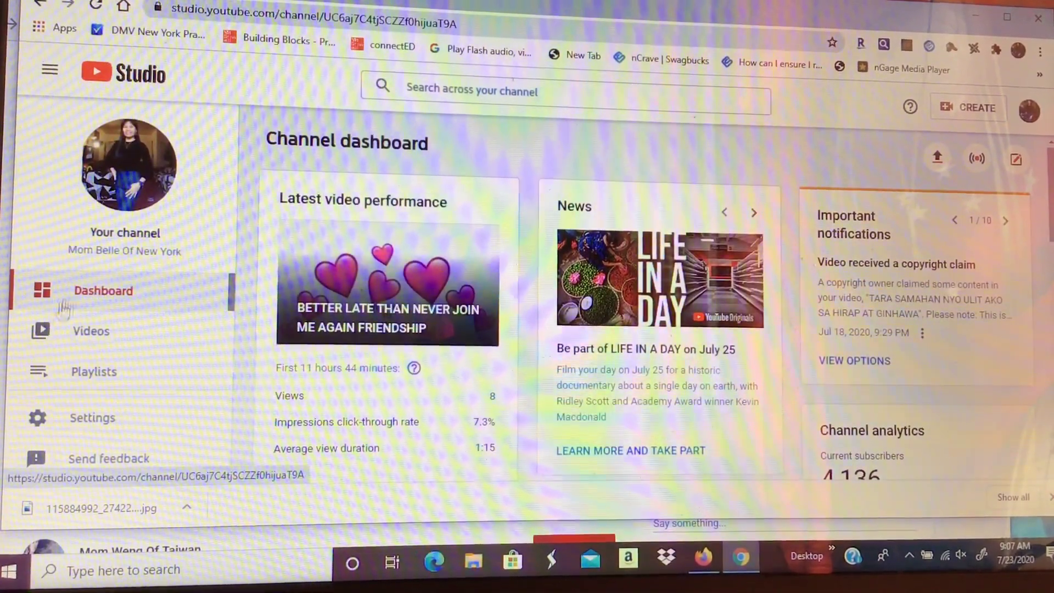
{"action": "mouse_move", "coordinate": [91, 332]}
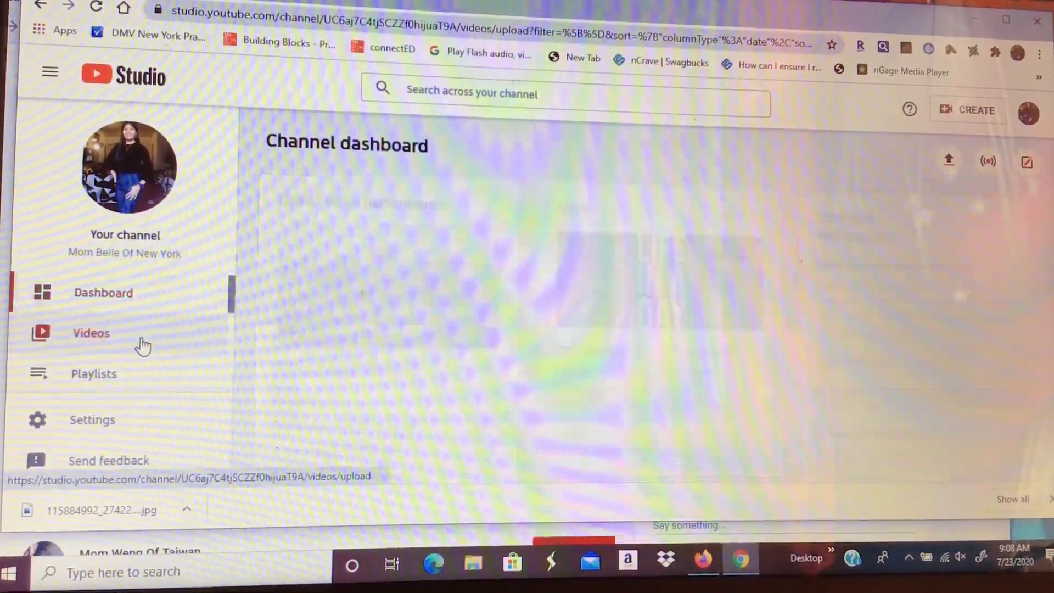
{"action": "left_click", "coordinate": [92, 333]}
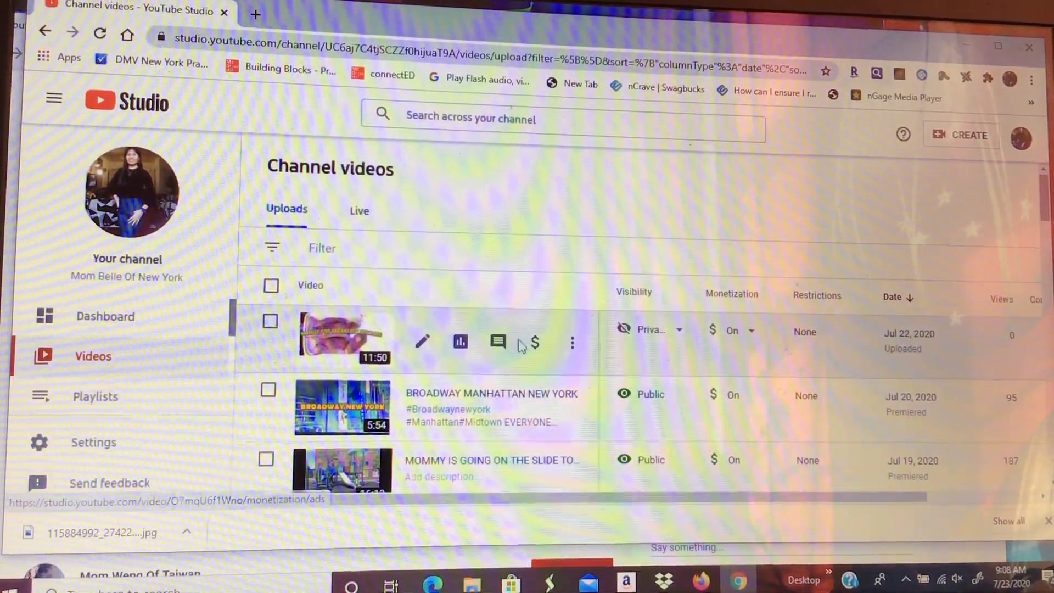
{"action": "mouse_move", "coordinate": [534, 343]}
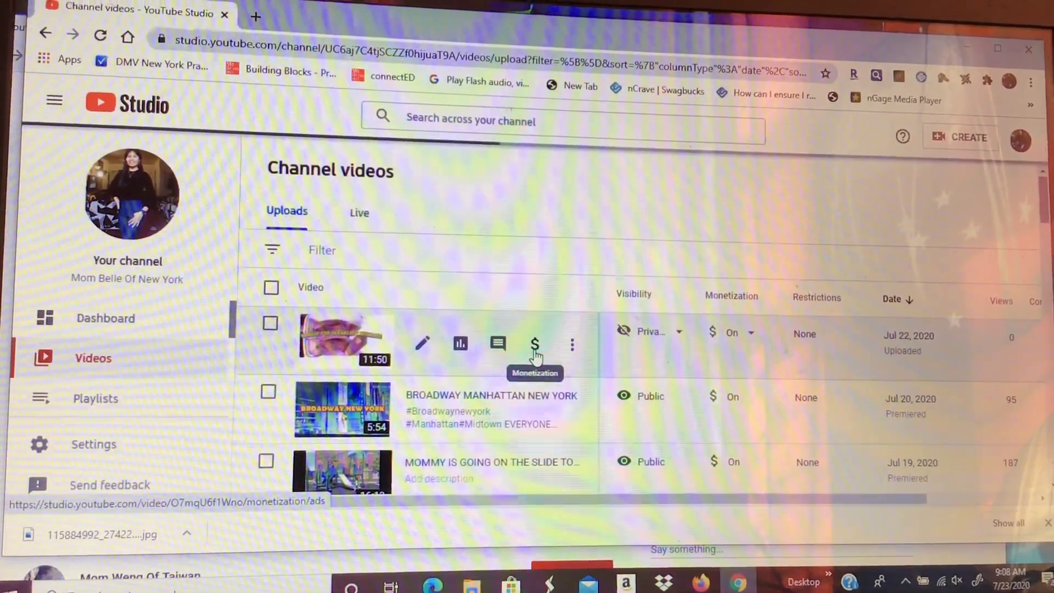
Bring up the monetization page of the newest 11:50 private upload from Jul 22.
{"action": "left_click", "coordinate": [534, 344]}
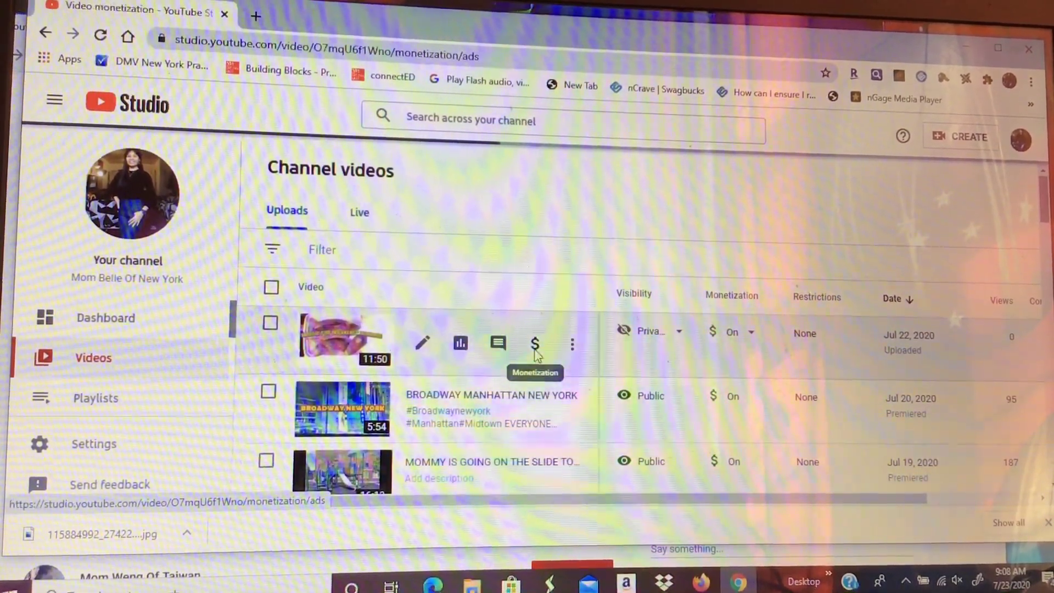
{"action": "left_click", "coordinate": [534, 344]}
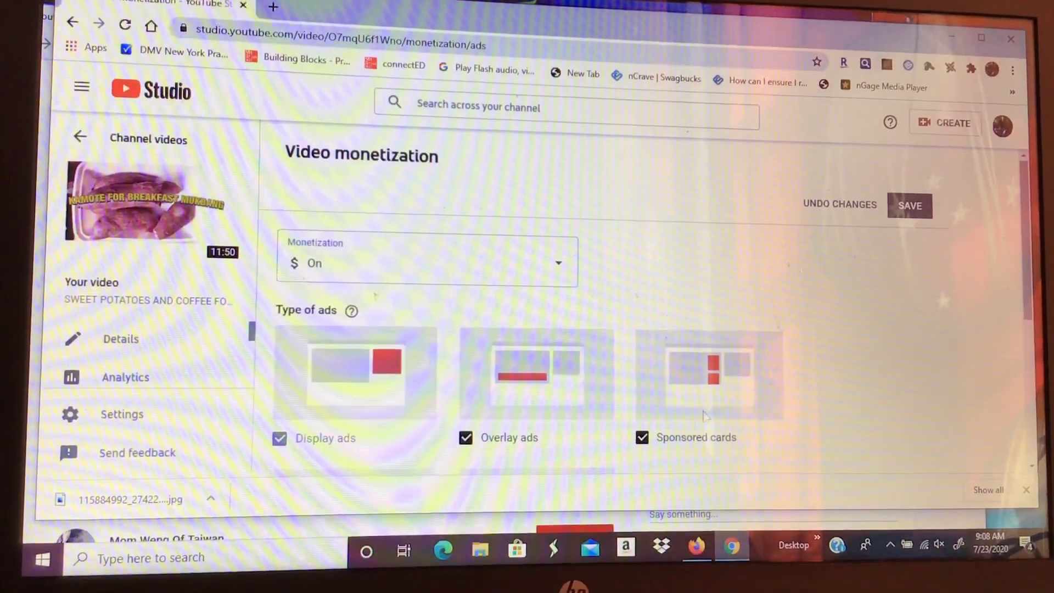
Tick After video (post-roll) so pre-roll, mid-roll and post-roll ads are all on.
{"action": "scroll", "scroll_direction": "down", "scroll_amount": 3}
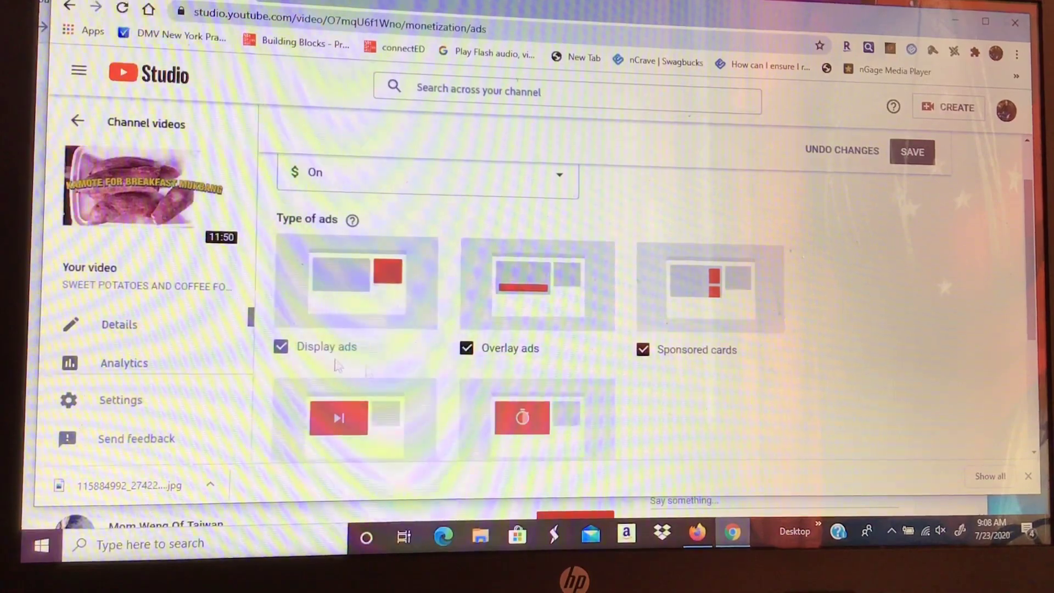
{"action": "scroll", "scroll_direction": "down", "scroll_amount": 3}
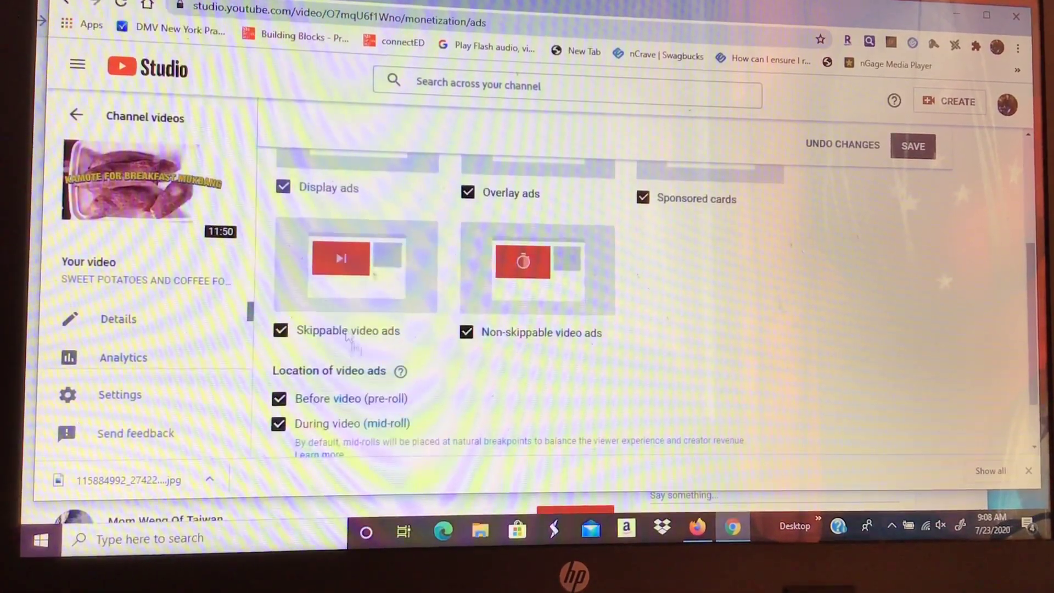
{"action": "scroll", "scroll_direction": "down", "scroll_amount": 3}
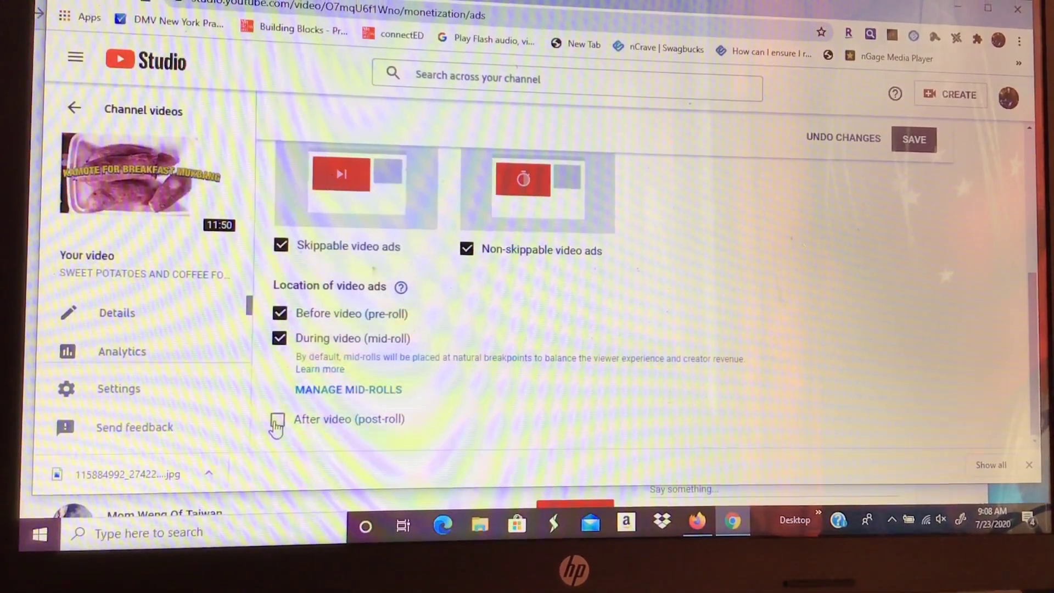
{"action": "left_click", "coordinate": [279, 420]}
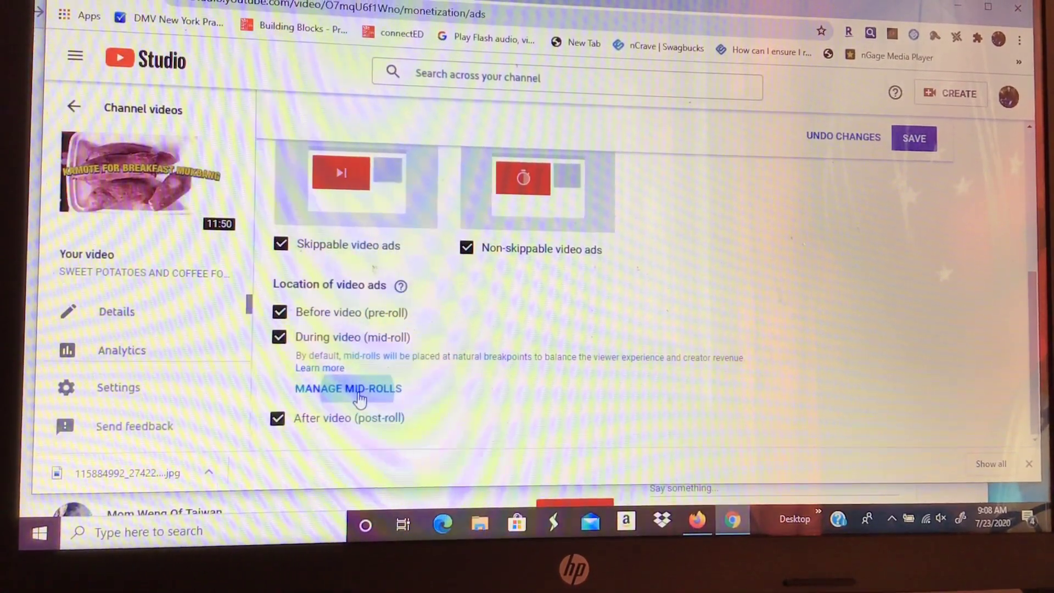
Add manual mid-roll ad breaks at 02:00 and 03:56 in the editor and confirm them.
{"action": "left_click", "coordinate": [348, 389]}
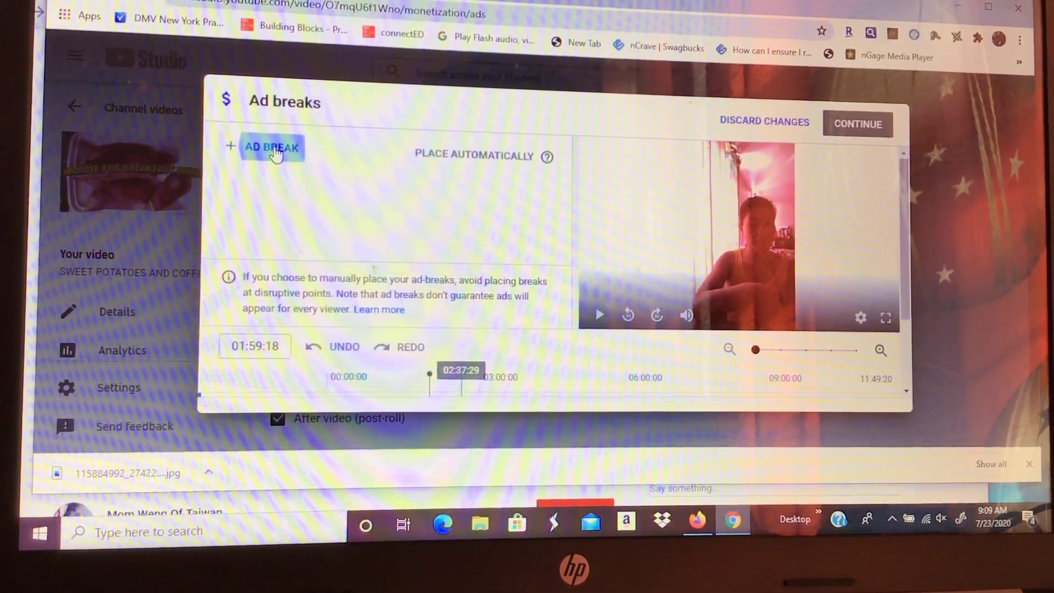
{"action": "left_click", "coordinate": [264, 147]}
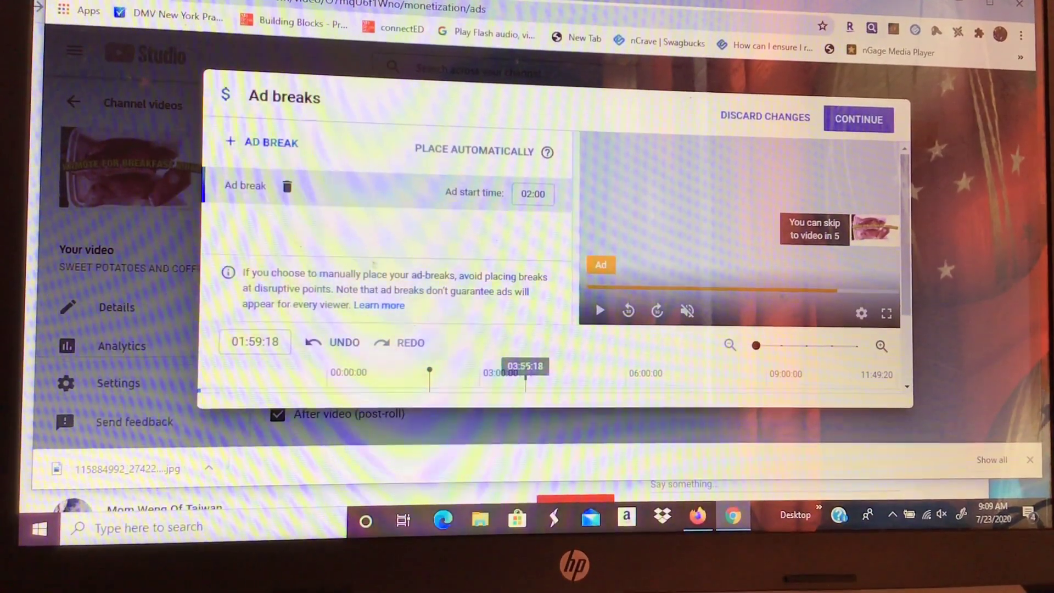
{"action": "left_click", "coordinate": [263, 141]}
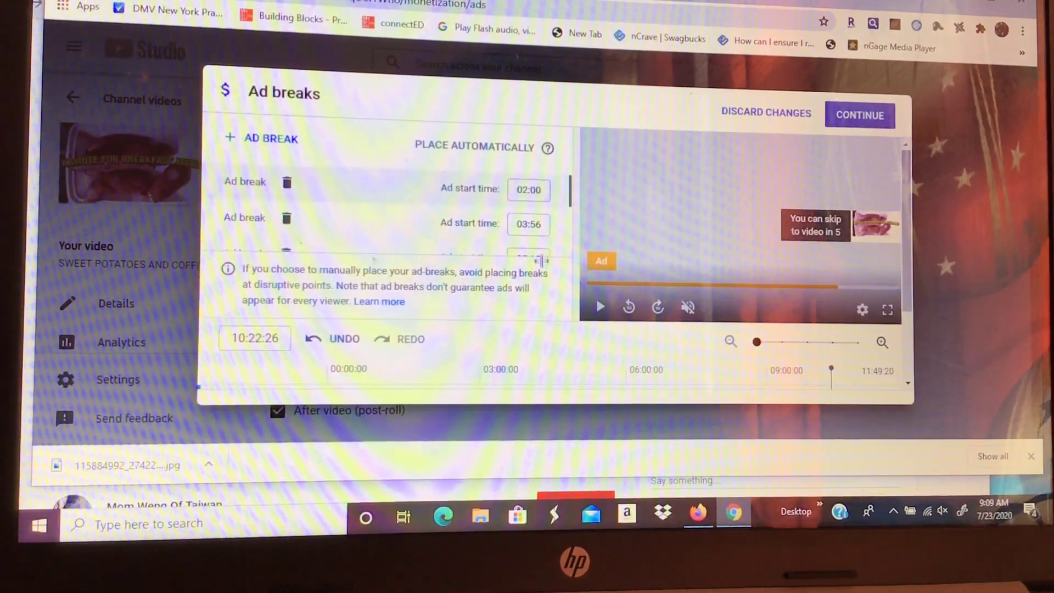
{"action": "scroll", "scroll_direction": "down", "scroll_amount": 3}
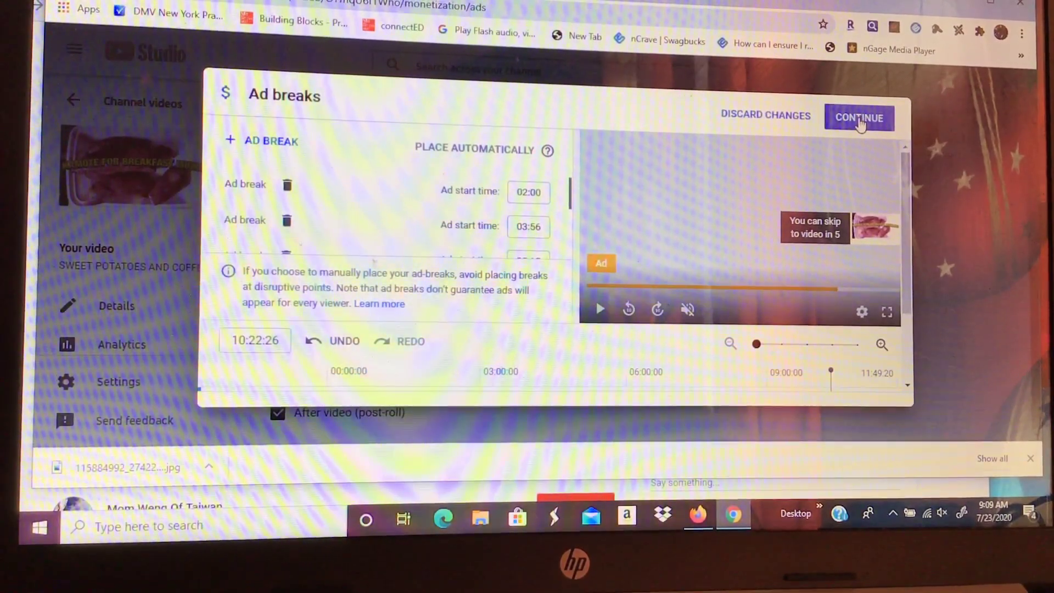
{"action": "left_click", "coordinate": [858, 118]}
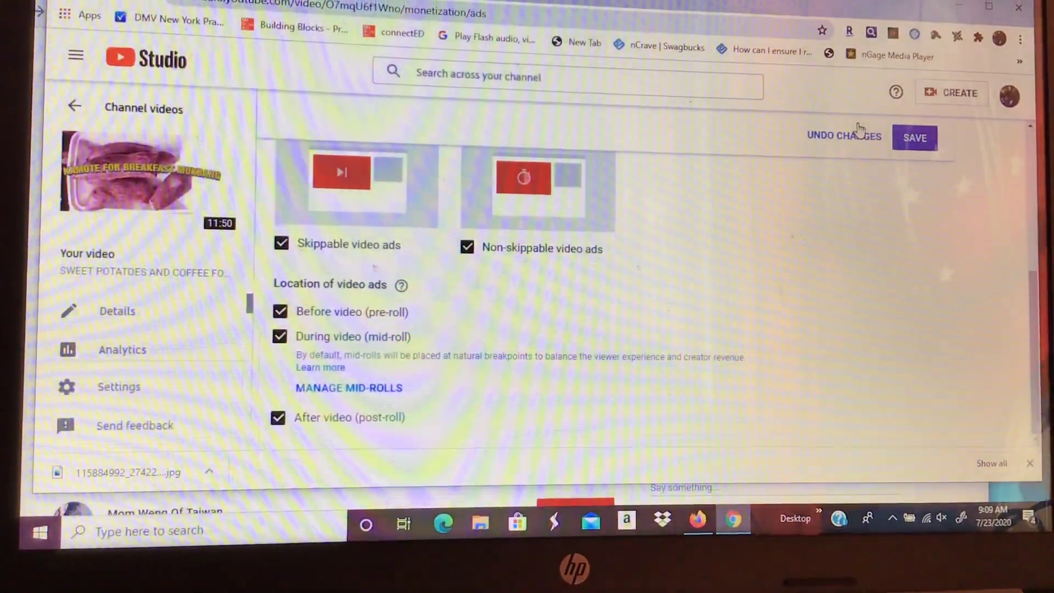